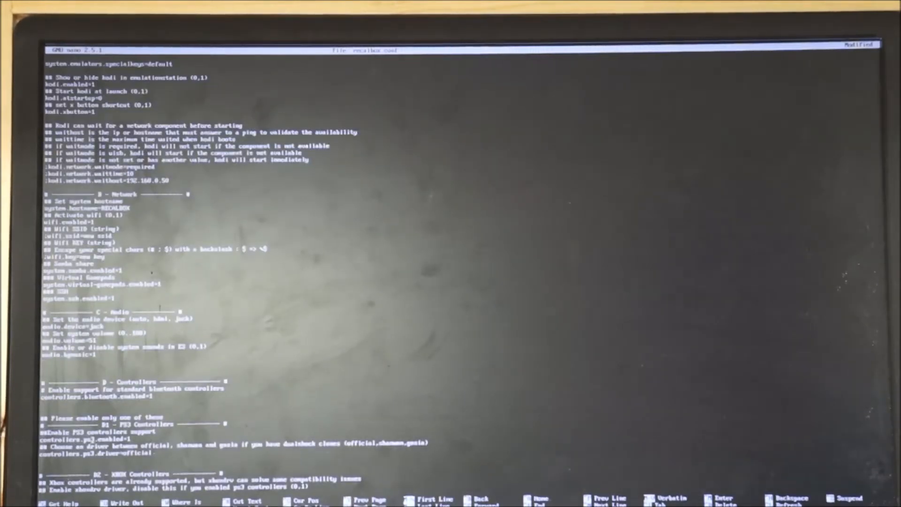
Step: Scroll back to the top of recalbox.conf to reach the system options
scroll("down", 3)
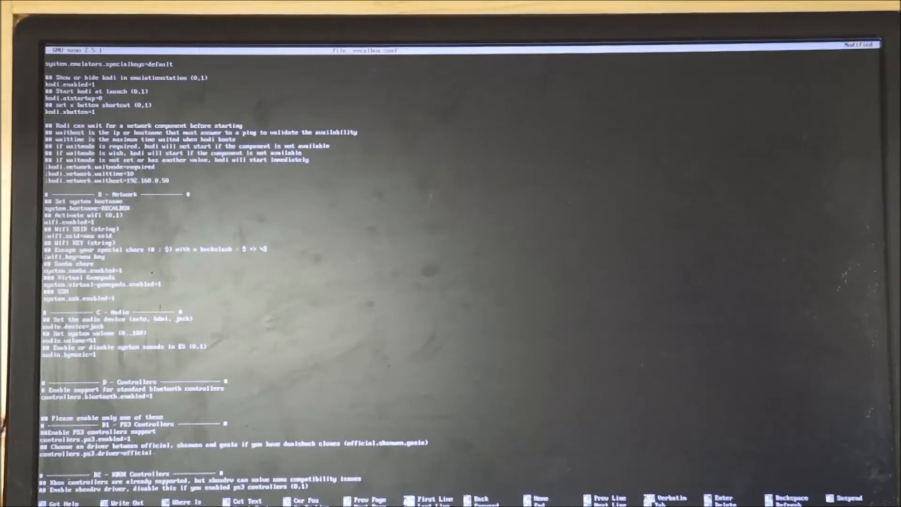
scroll("up", 3)
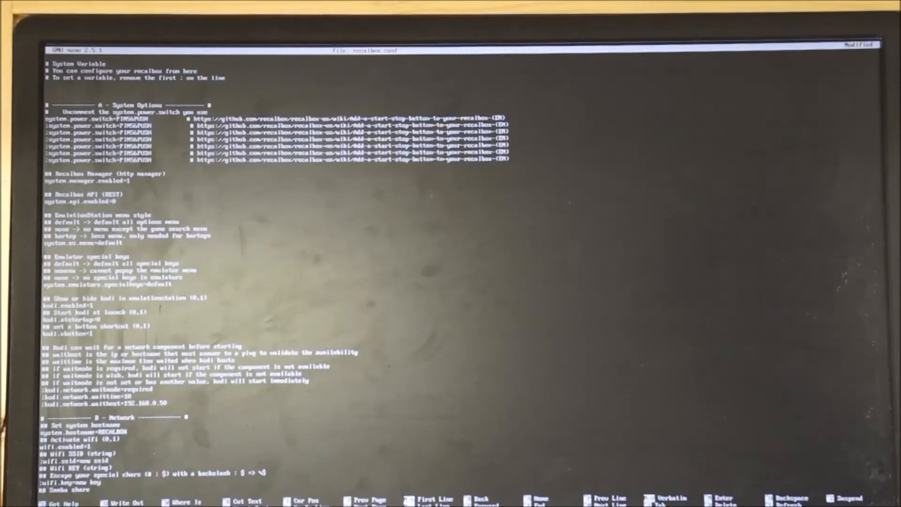
key("ctrl+x")
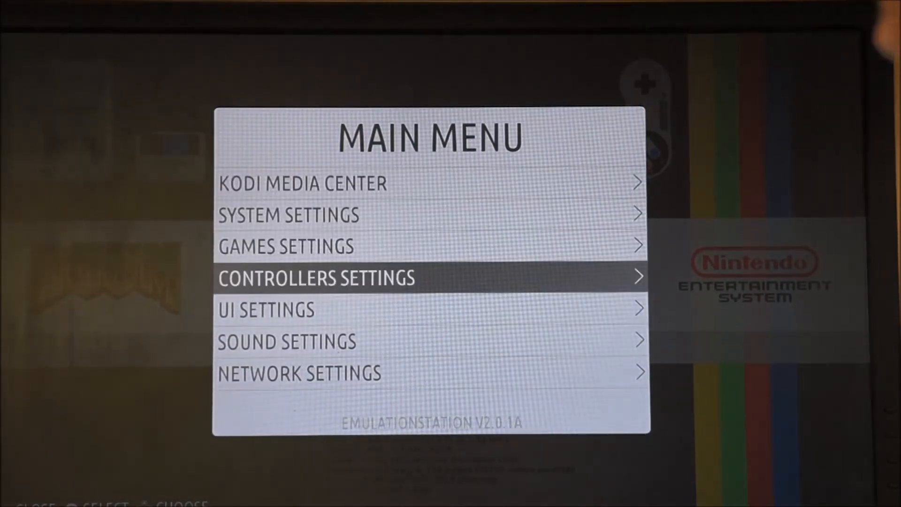
Step: Open Controllers Settings, showing GPIO controllers 1 and 2 on players 1 and 2
left_click(316, 278)
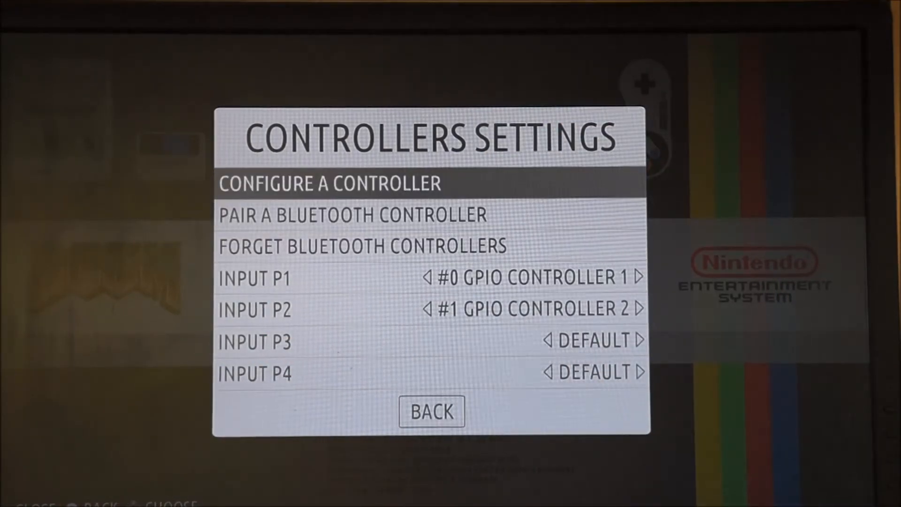
Step: Run Configure a Controller and map every button of Gamepad 1
left_click(331, 182)
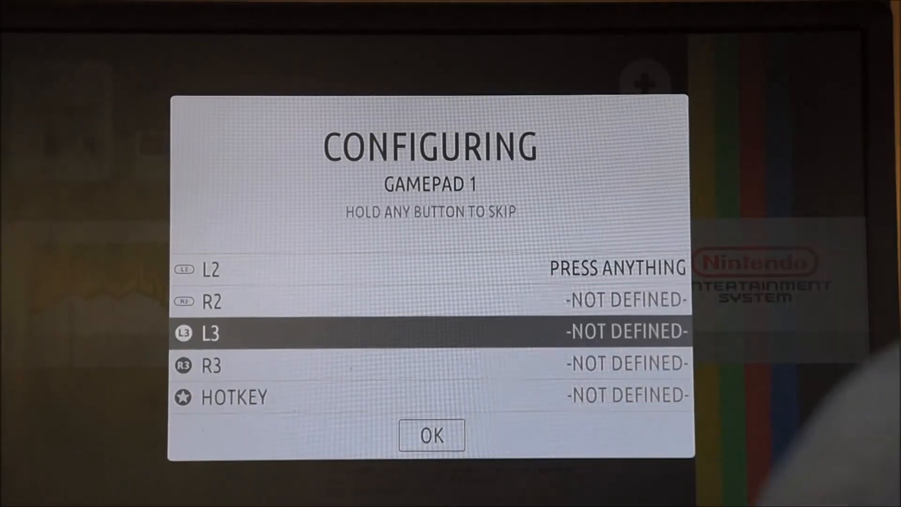
key("down")
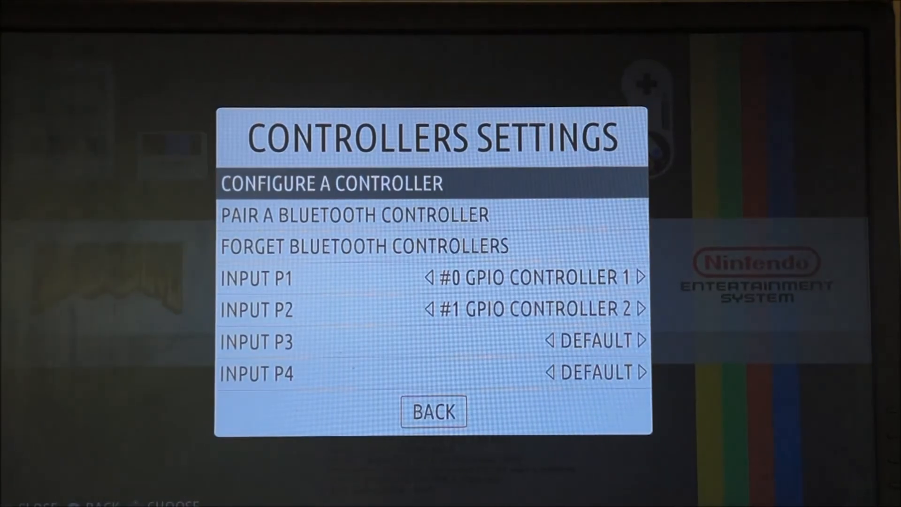
Step: Map Gamepad 2's buttons with hotkey on button 6 and confirm with OK
key("down")
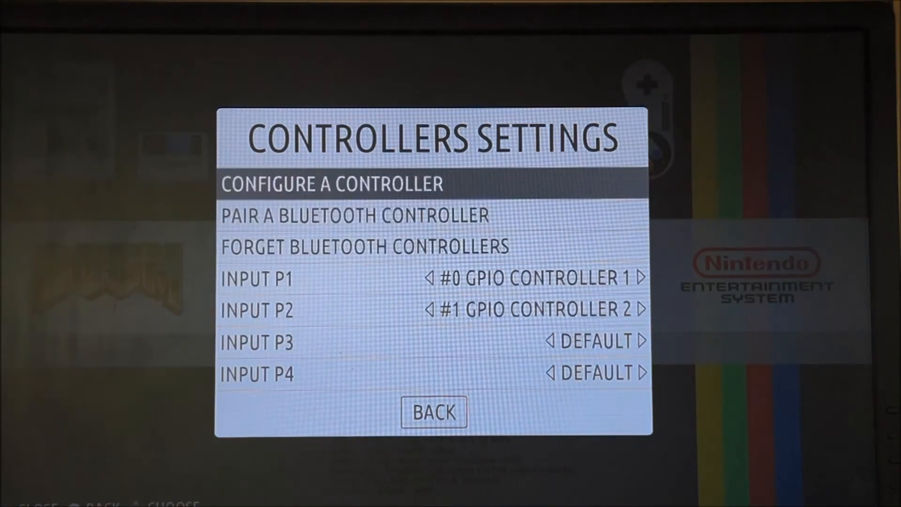
left_click(332, 184)
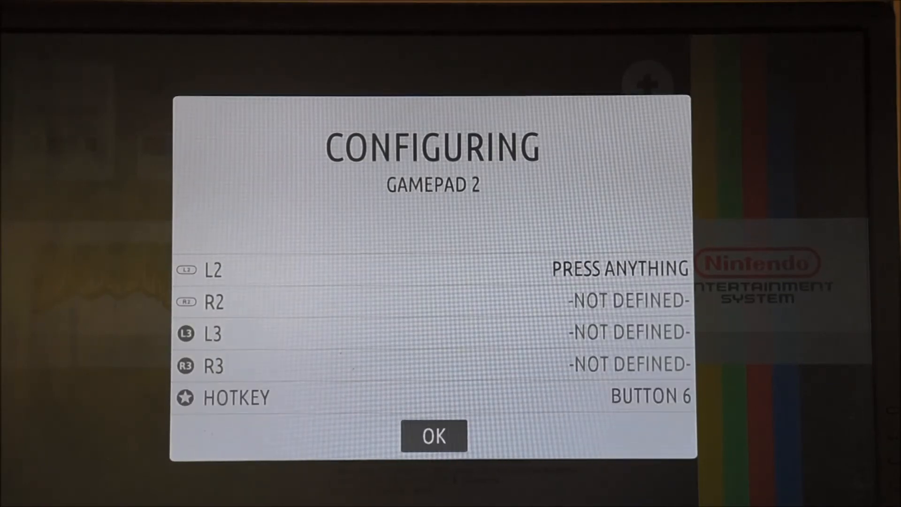
left_click(433, 435)
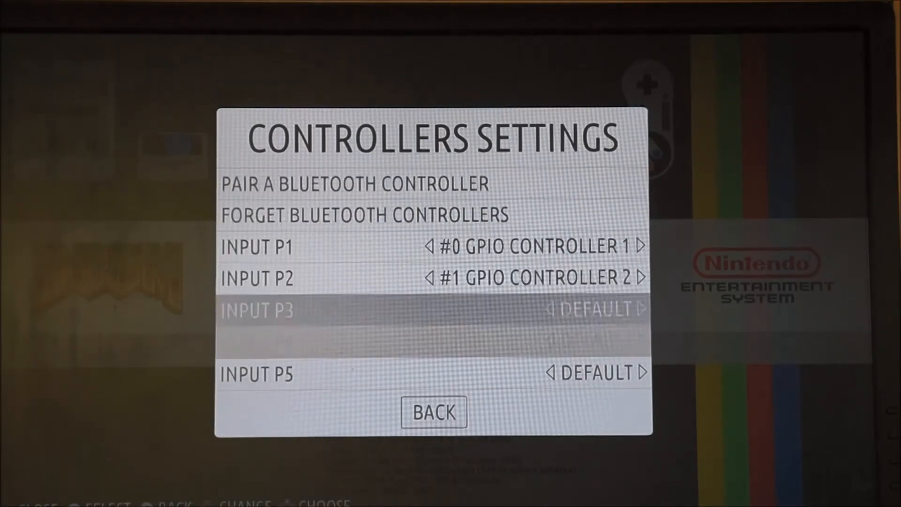
Step: Back out of the menus to the Super Nintendo system screen
left_click(432, 413)
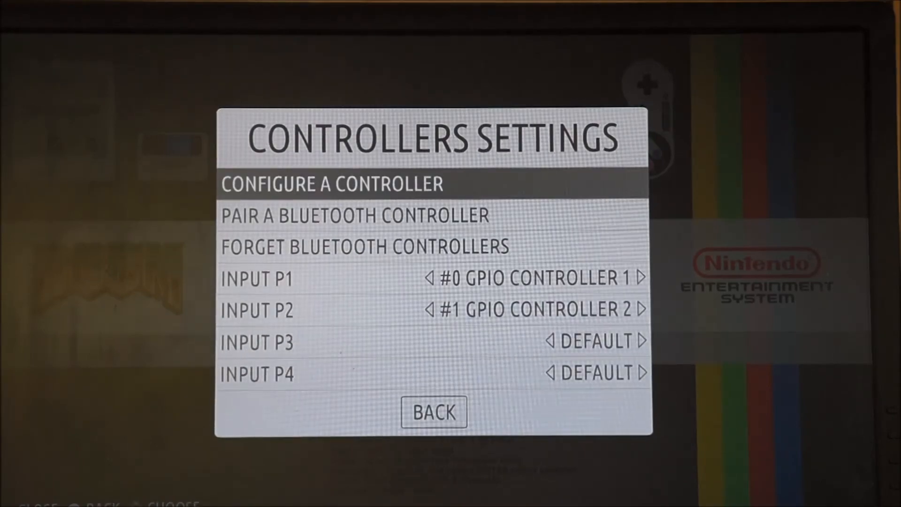
left_click(433, 412)
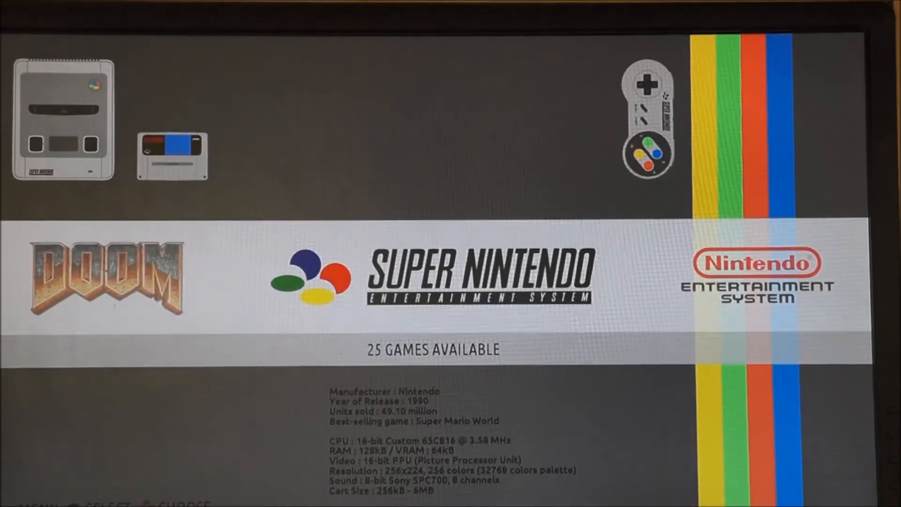